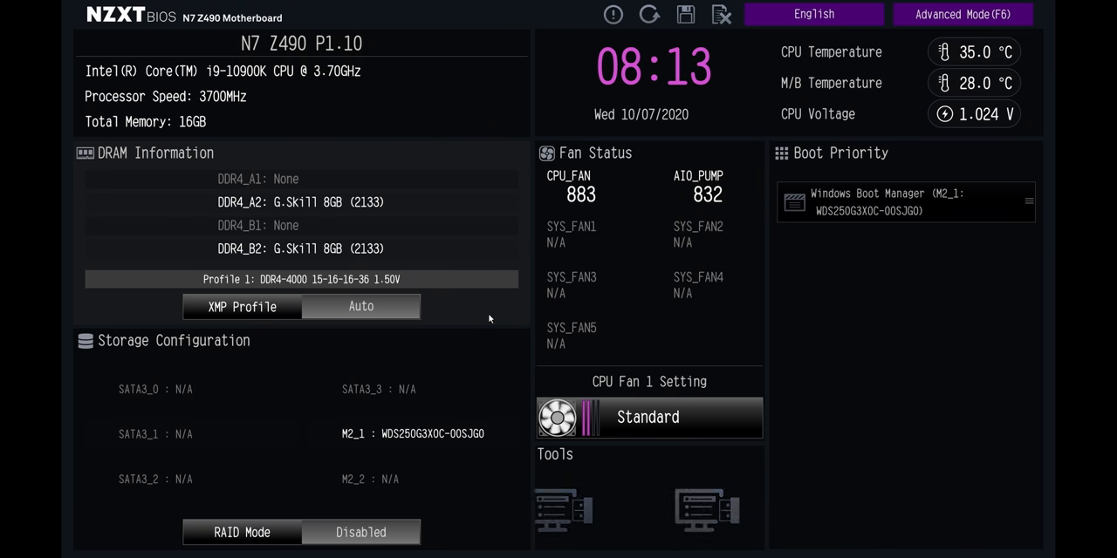
Step: Switch to Advanced Mode, browse the Overclocking, Tool and Boot pages, and return to Overclocking's CPU Configuration
click(964, 14)
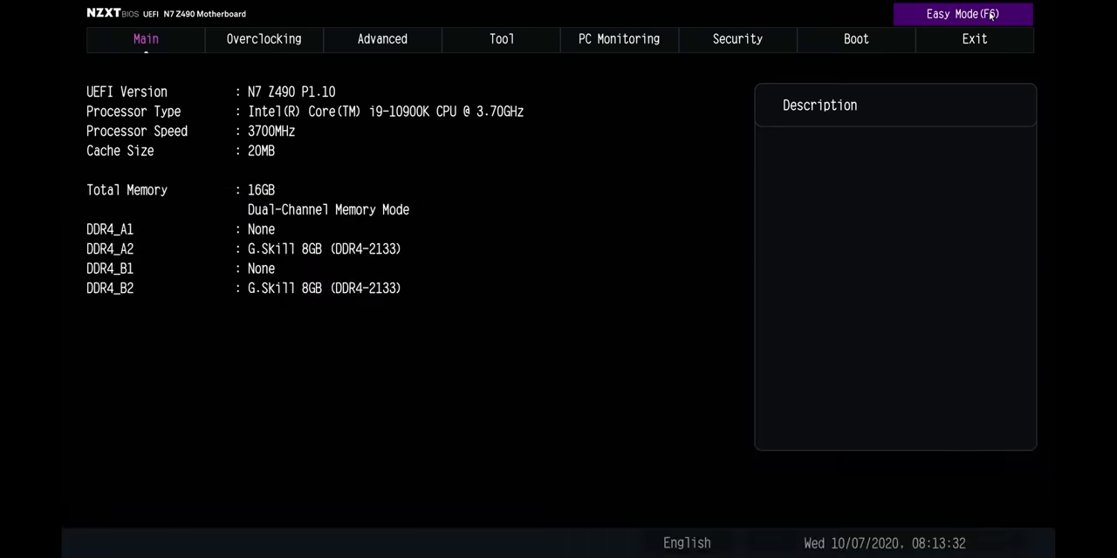
click(262, 39)
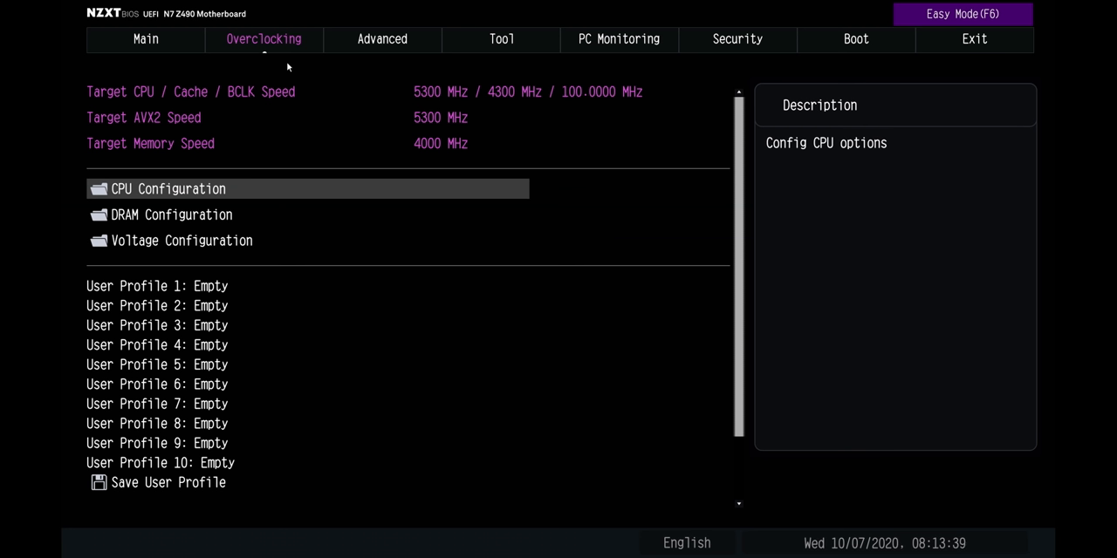
click(501, 39)
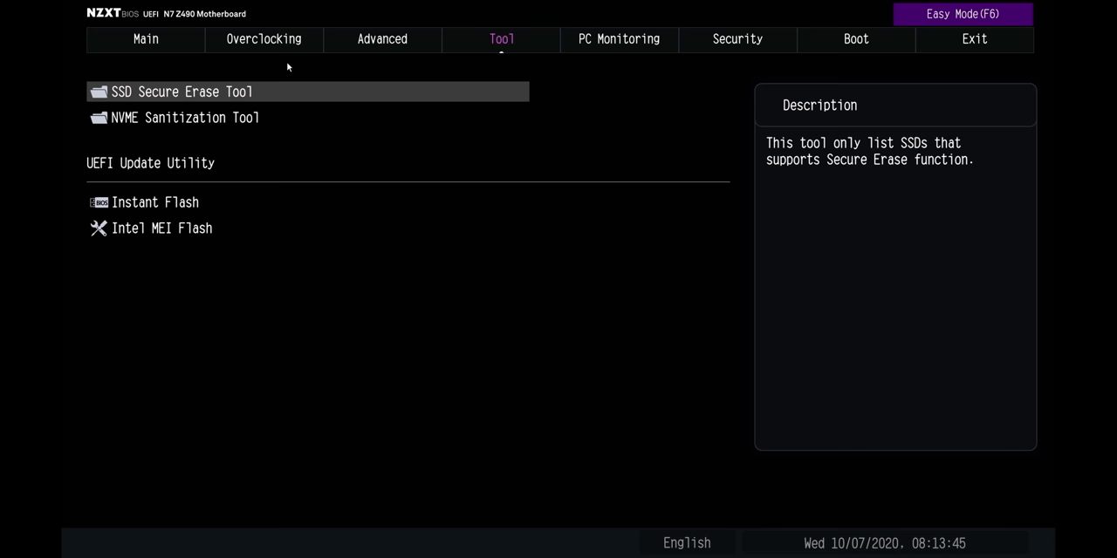
click(855, 39)
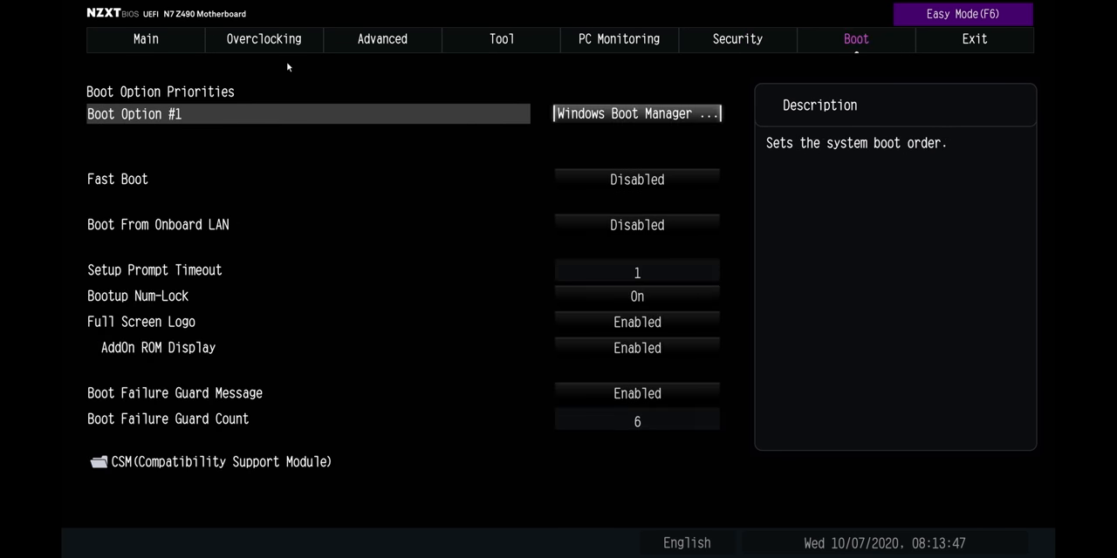
click(263, 38)
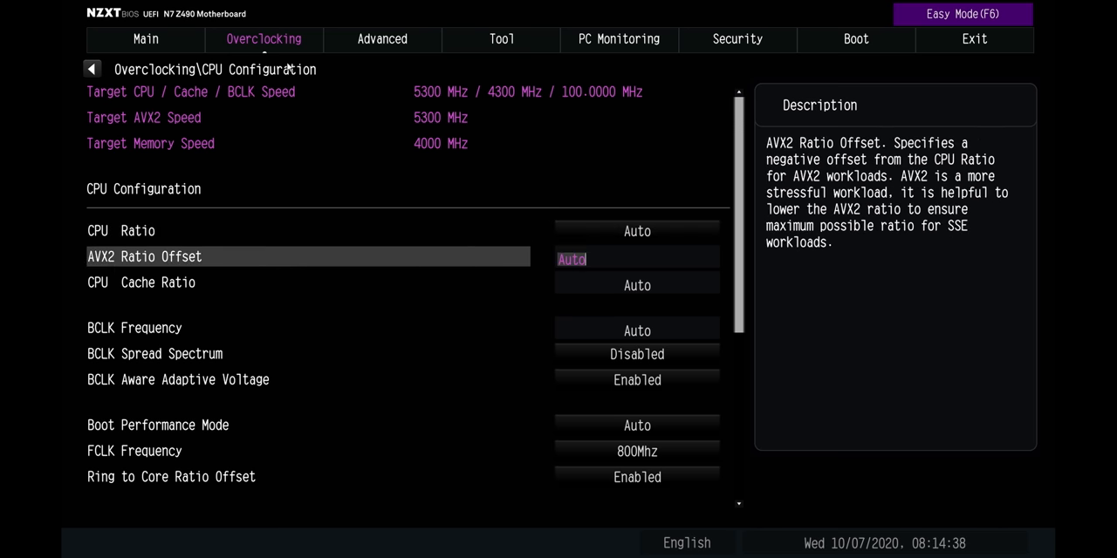
Step: Review the CPU CORE/Cache Voltage modes, then show the PC Monitoring temperature, fan and voltage readings
scroll(down, 3)
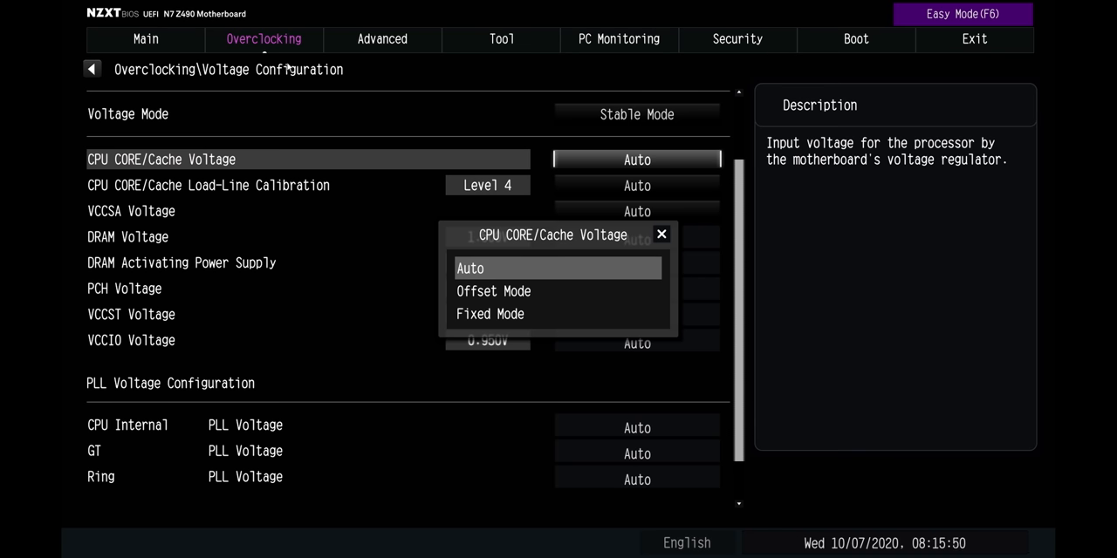
click(617, 39)
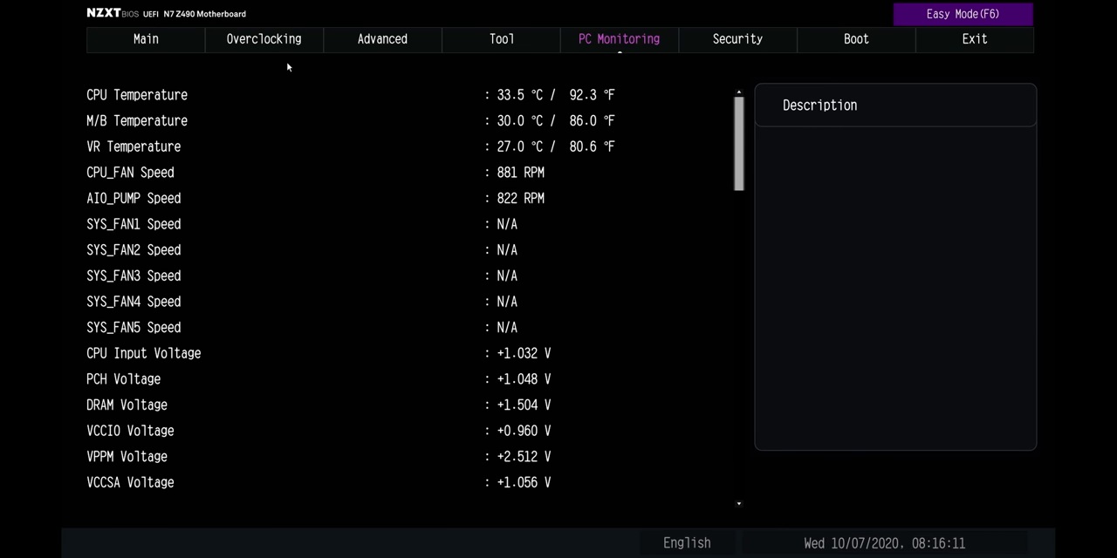
scroll(down, 3)
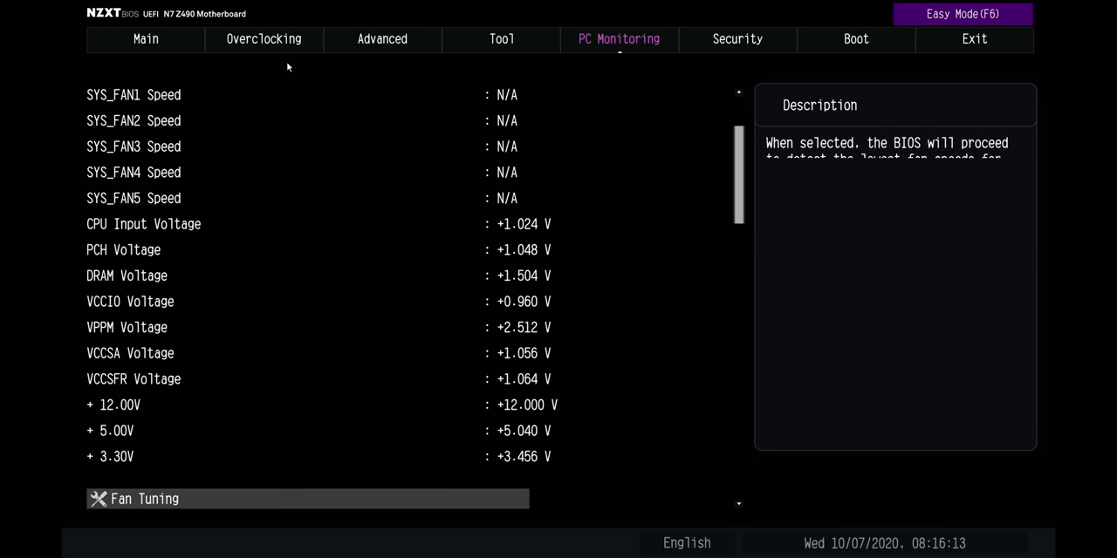
scroll(down, 3)
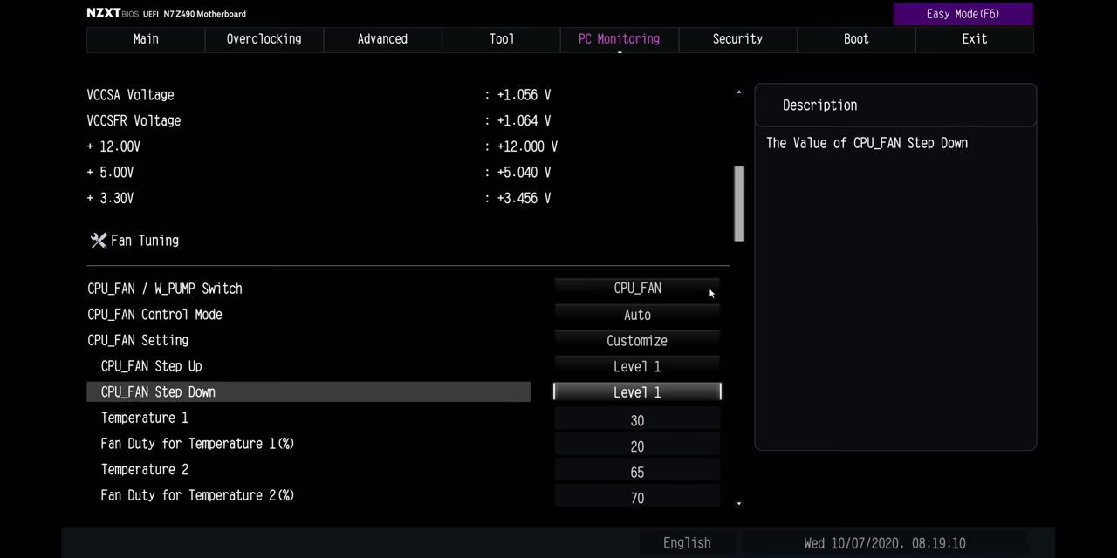
scroll(down, 3)
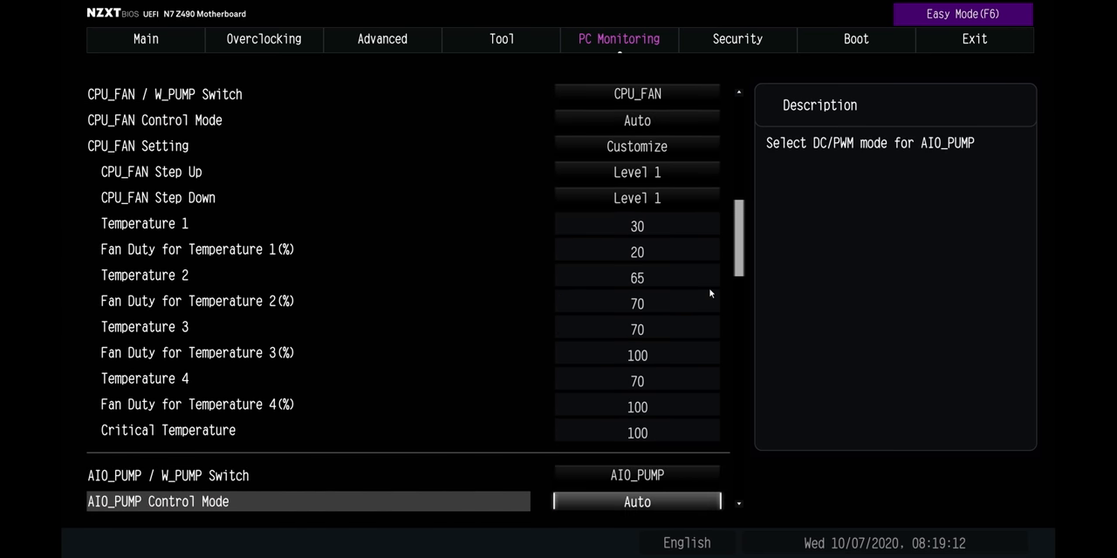
scroll(down, 3)
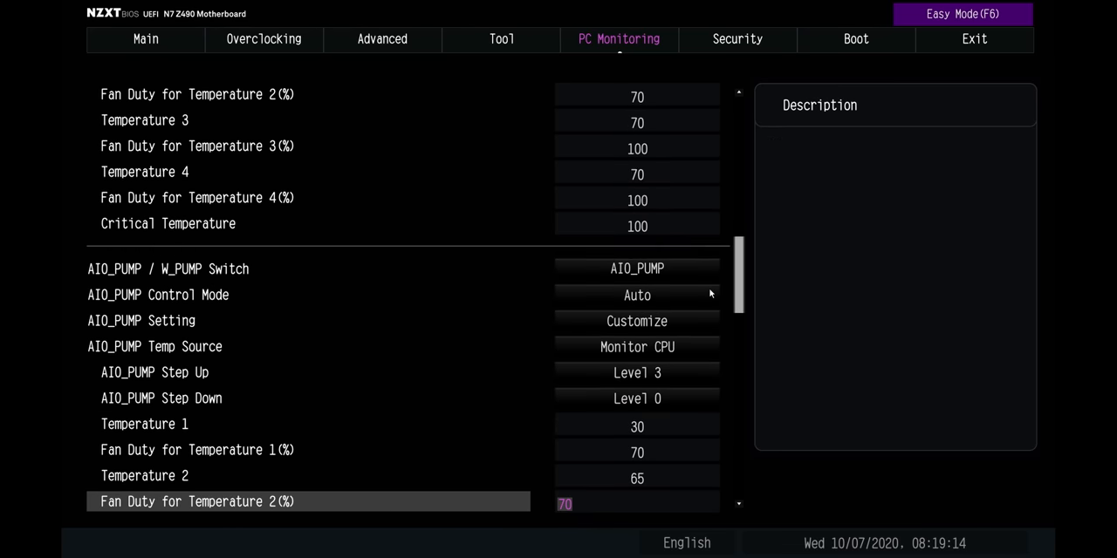
scroll(down, 3)
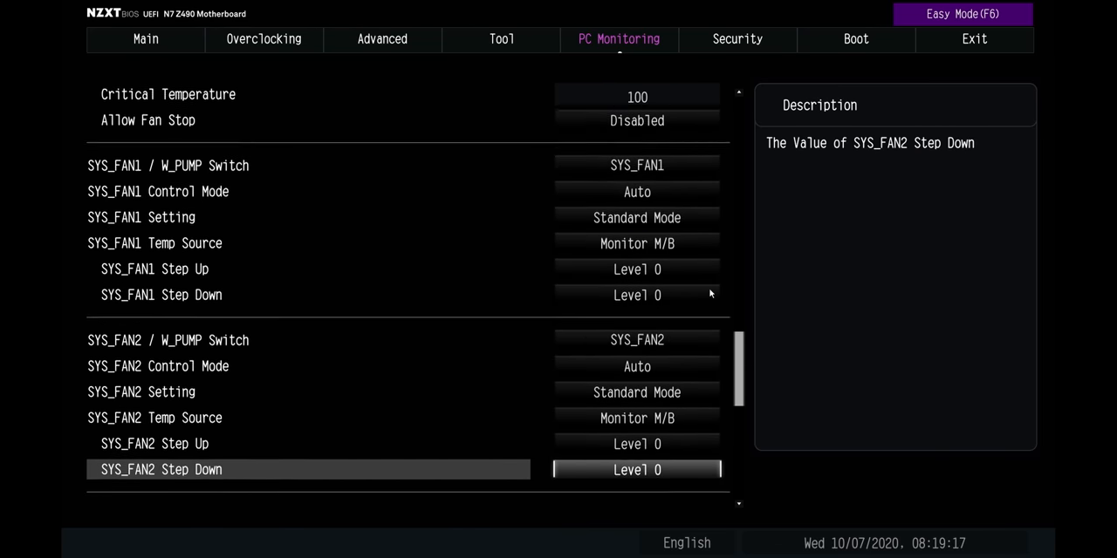
scroll(down, 3)
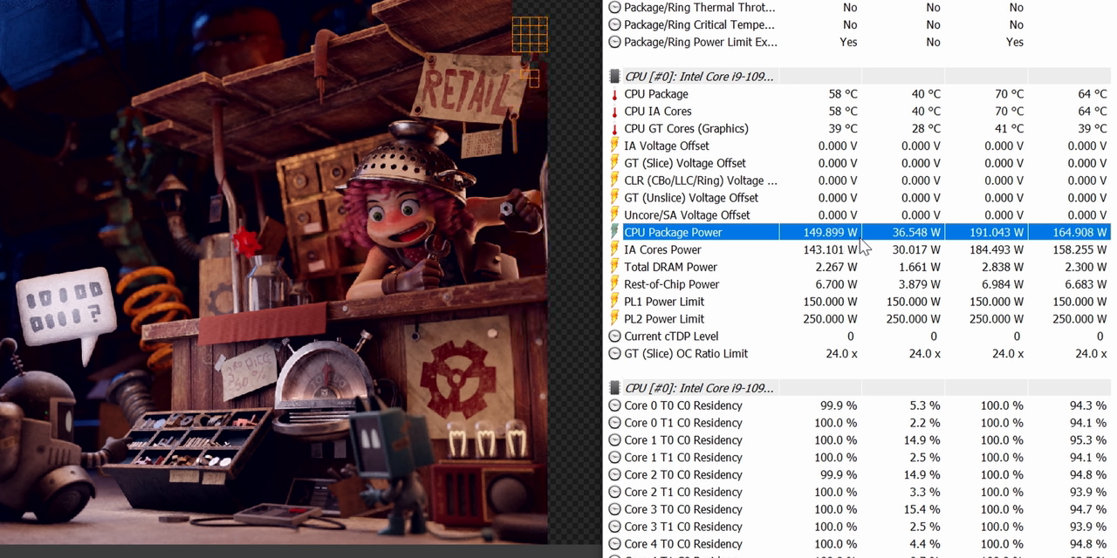
Step: Scroll HWiNFO's sensors through core clocks, fan speeds, Intersil VR Loop temperatures and DIMM temperatures
scroll(down, 3)
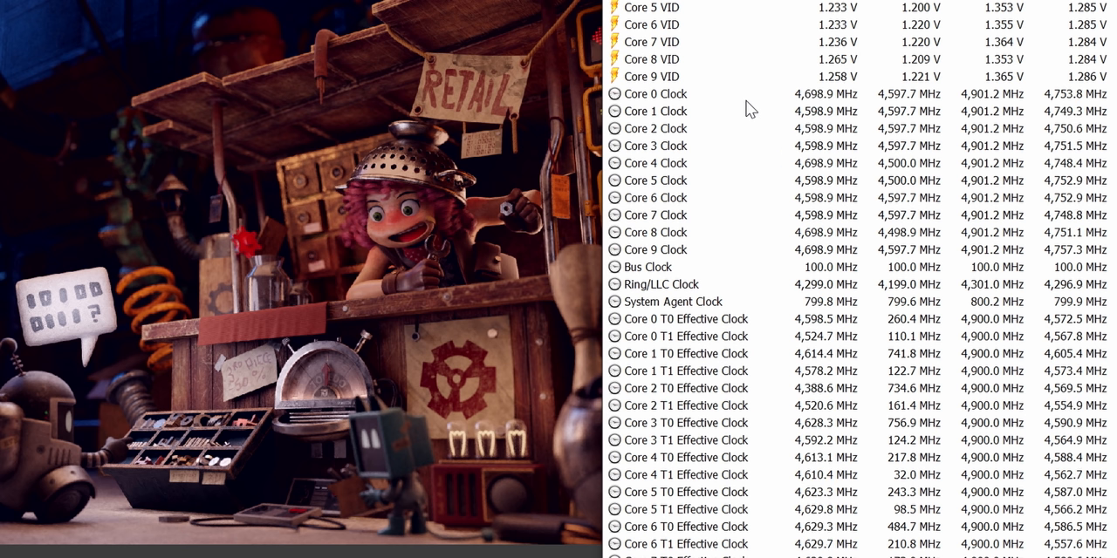
scroll(down, 3)
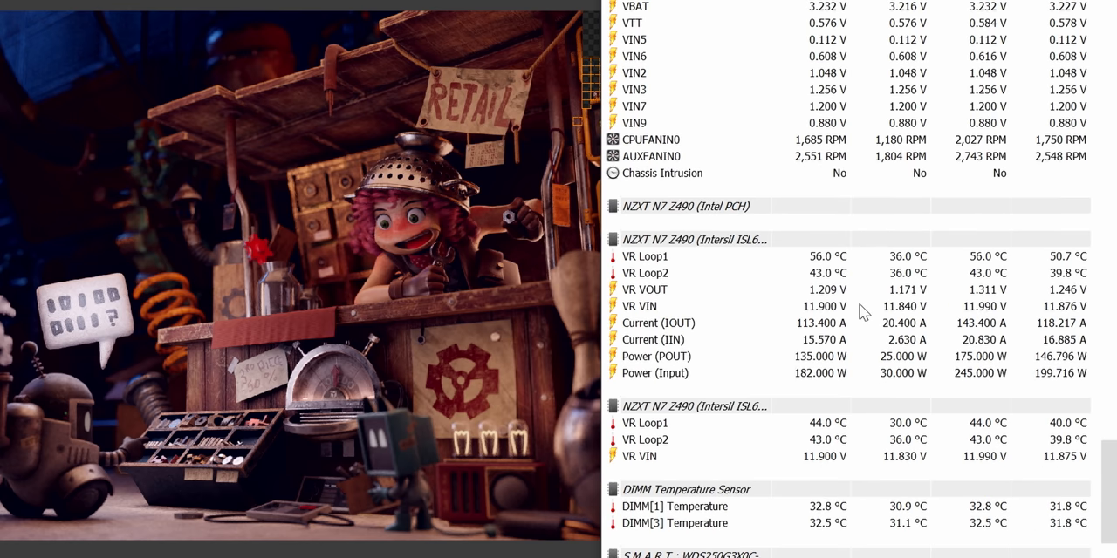
mouse_move(729, 270)
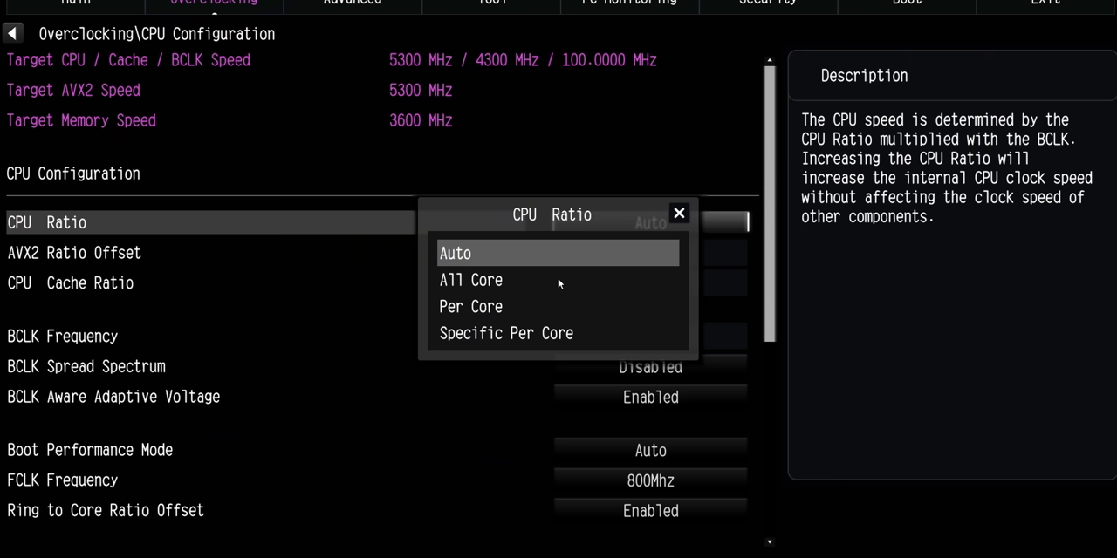
Step: Set CPU Ratio to All Core at 51 and move on to Voltage Configuration
click(471, 279)
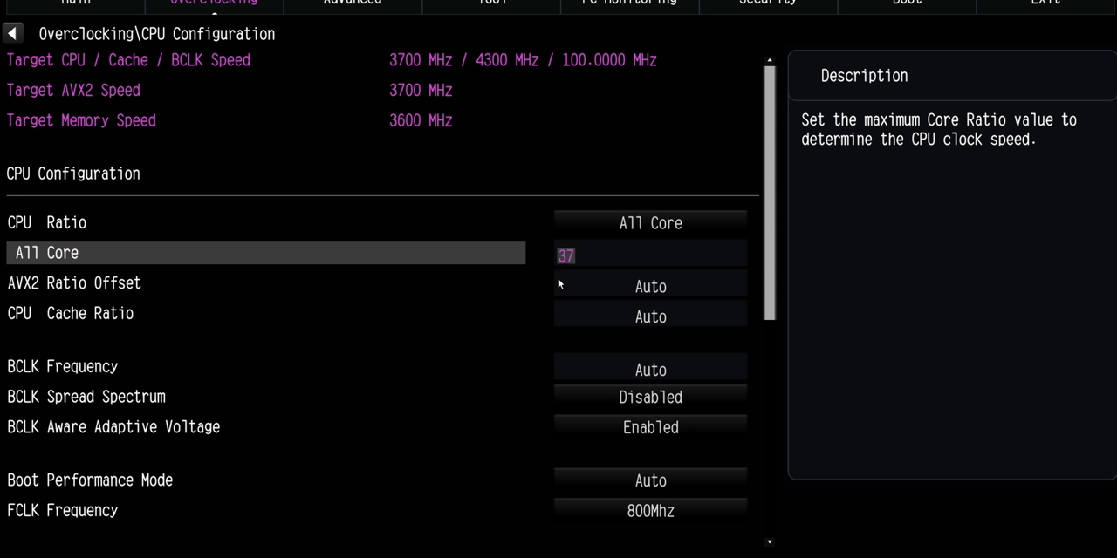
text(51)
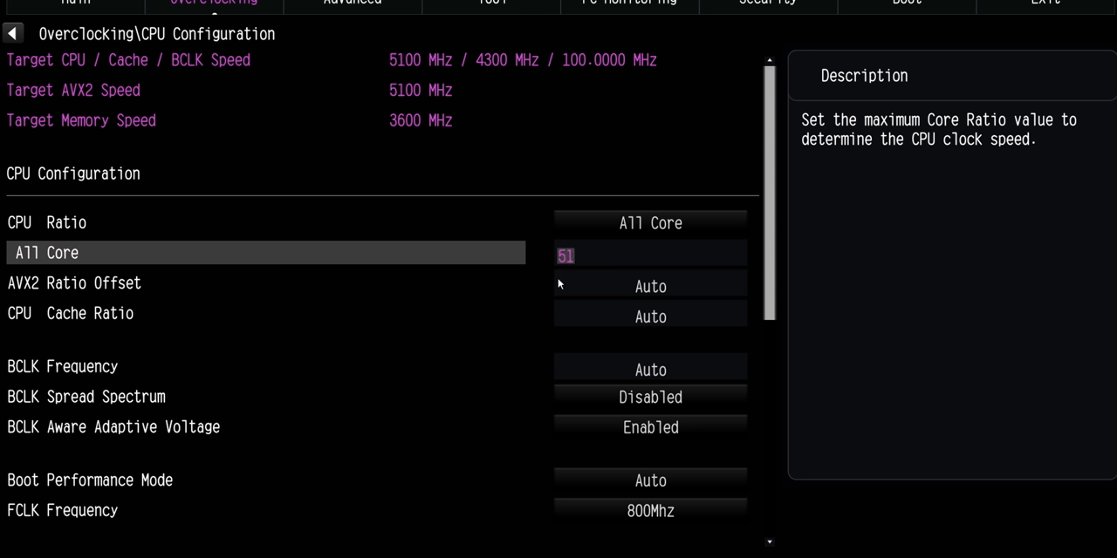
scroll(down, 3)
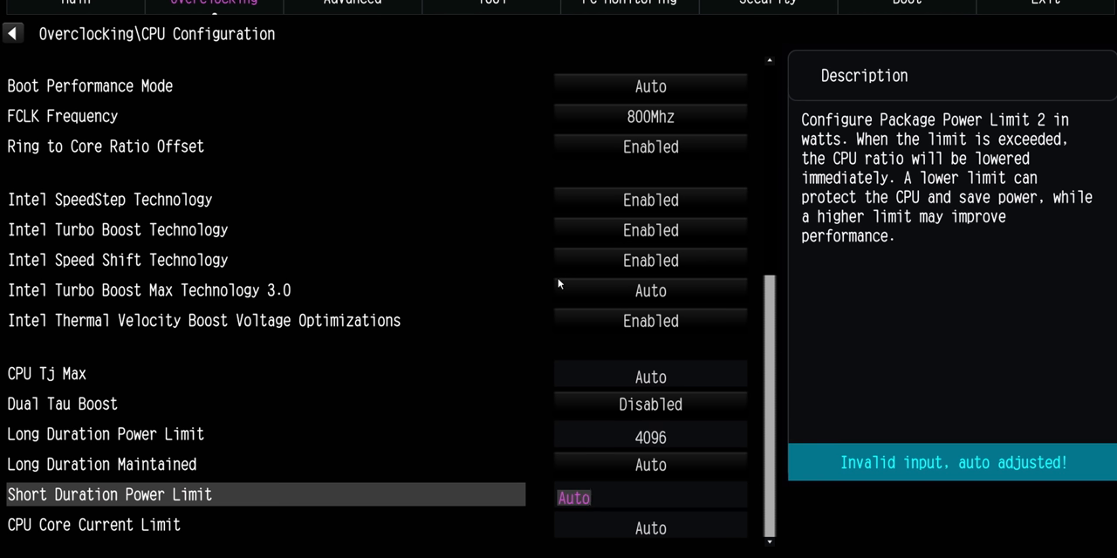
key(Down)
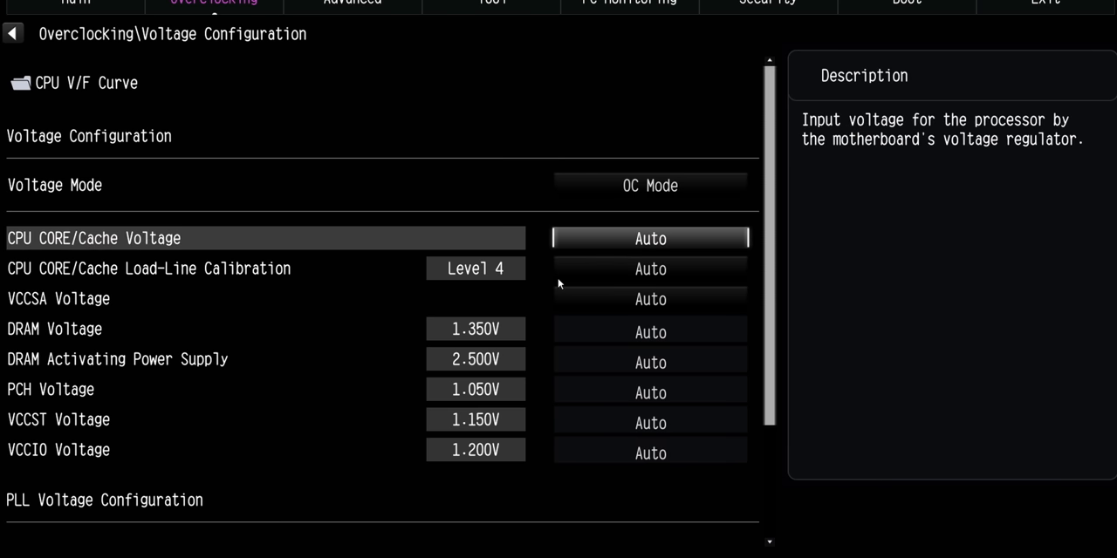
Step: Set CPU CORE/Cache Voltage to Offset Mode under OC voltage mode
click(650, 237)
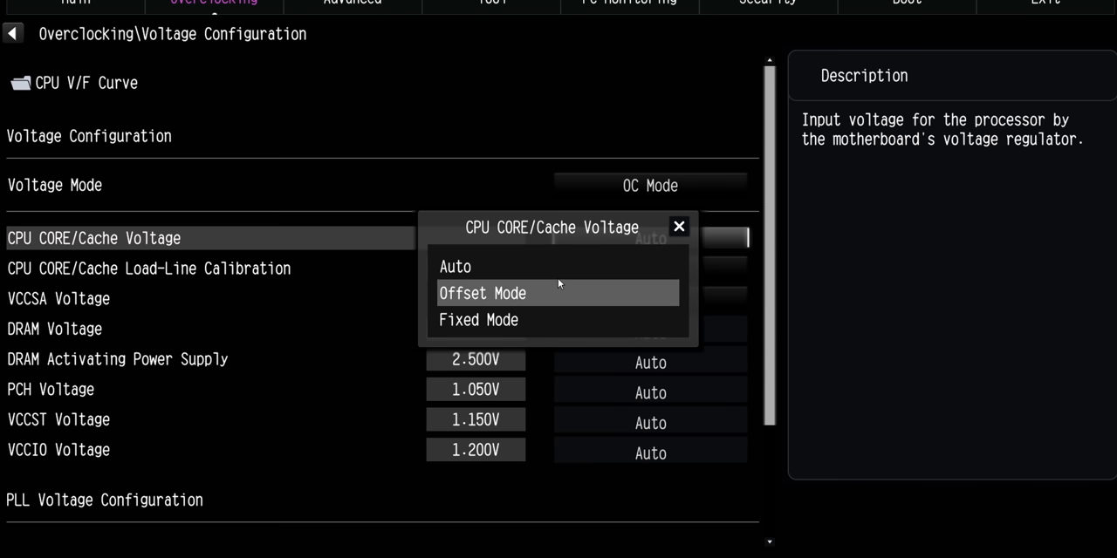
click(478, 320)
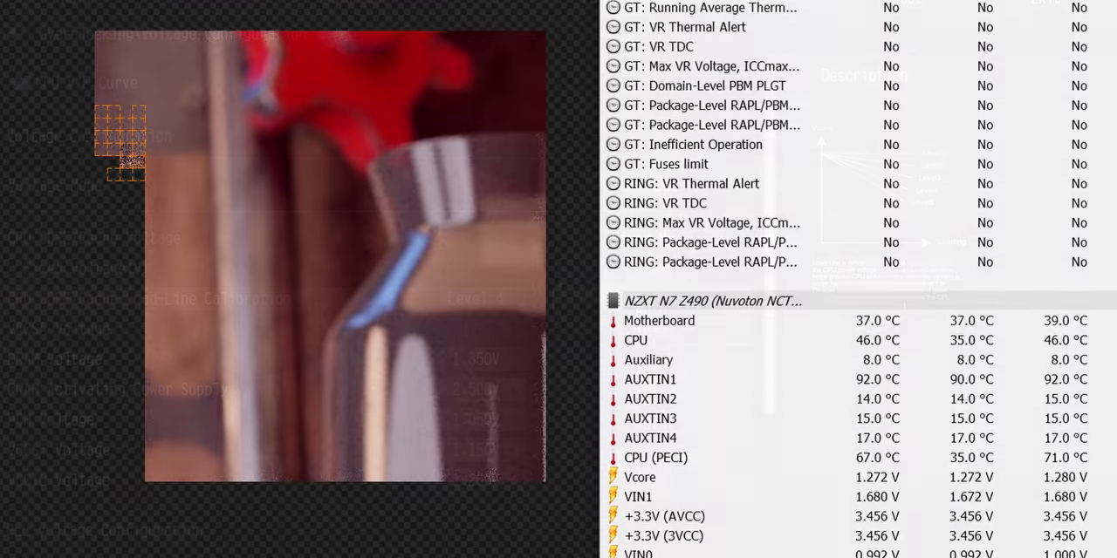
Step: Scroll through the NZXT N7 Z490 Nuvoton sensor temperatures and board voltages under load
scroll(down, 3)
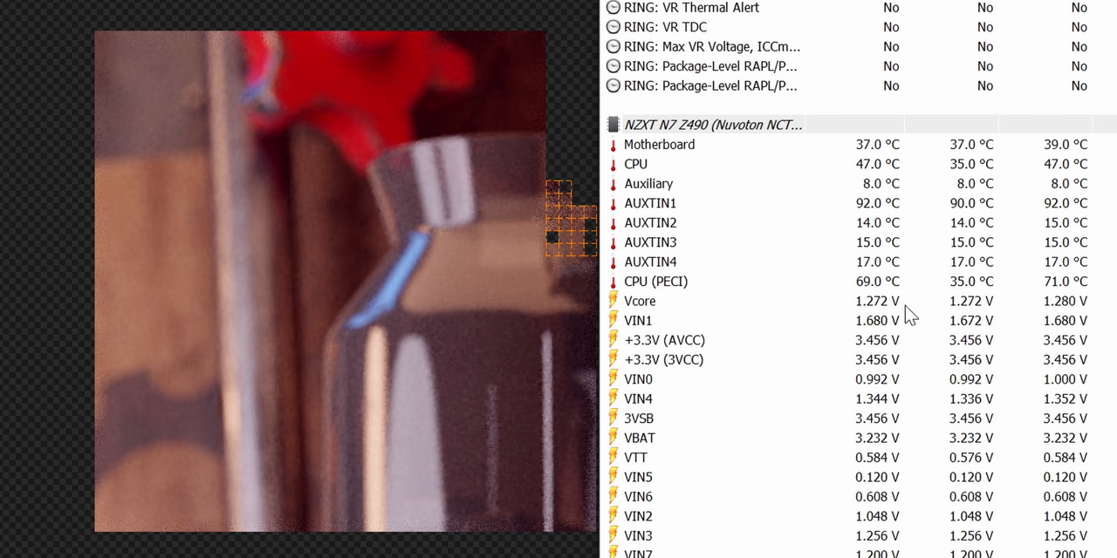
scroll(down, 3)
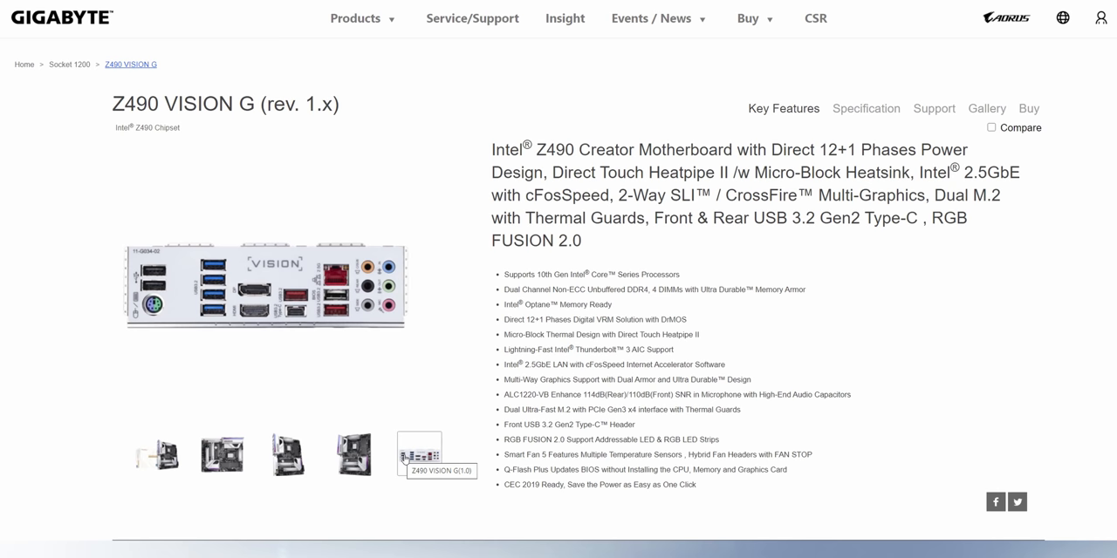
Step: Show the full Z490 VISION G motherboard photo from the gallery thumbnail
click(353, 454)
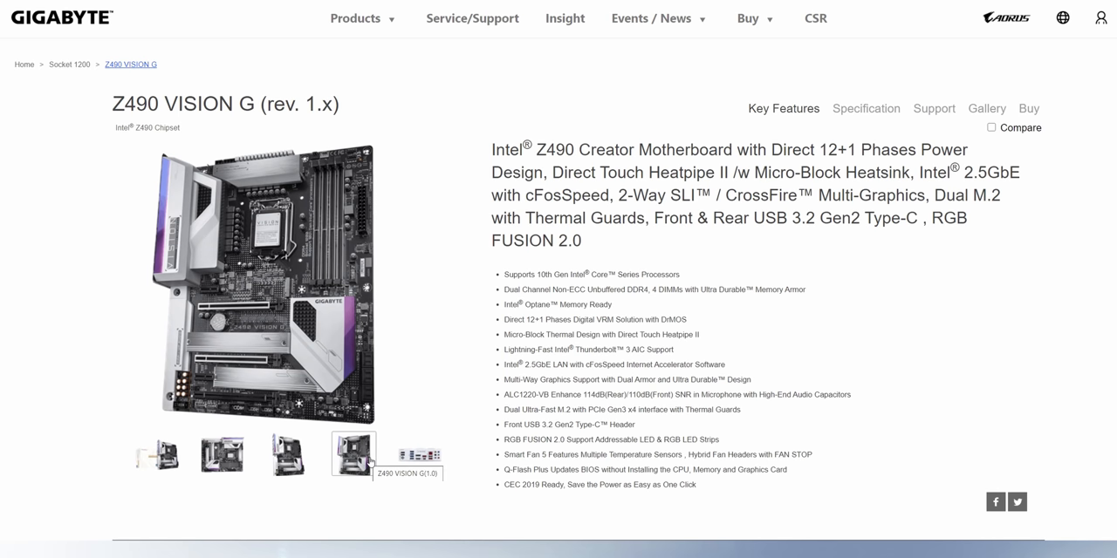